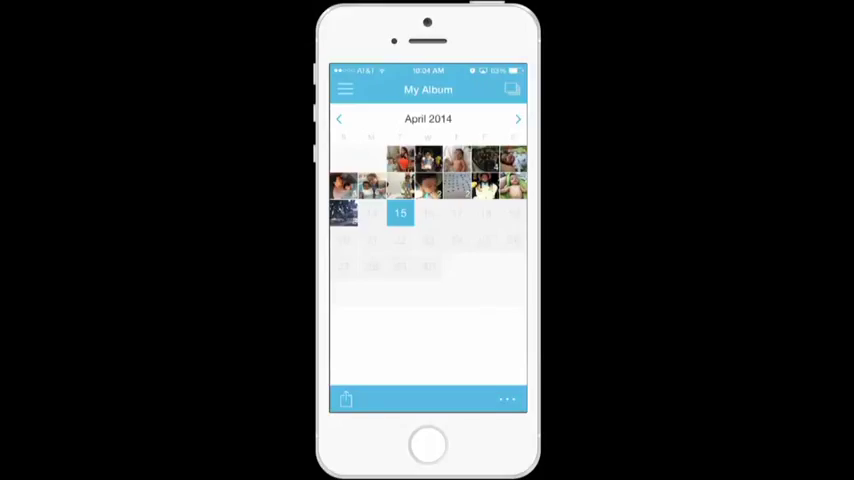
- Add the car-seat baby photo from Camera Roll to April 14, cropped
left_click(345, 399)
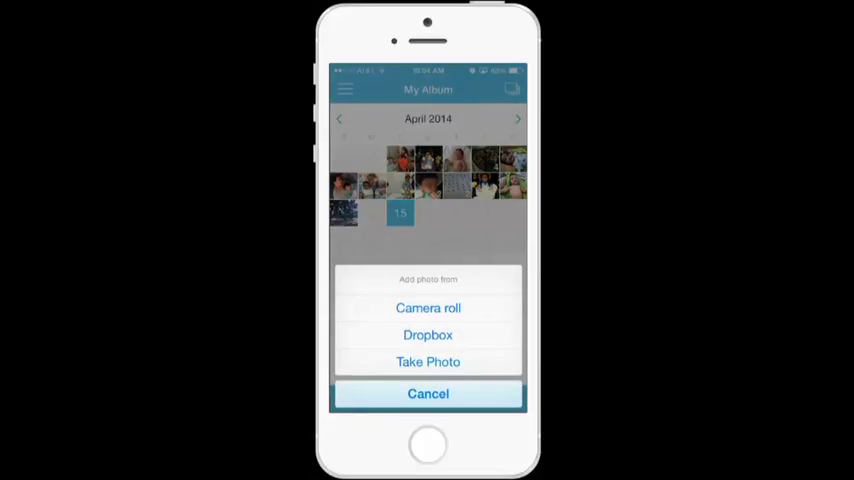
left_click(428, 308)
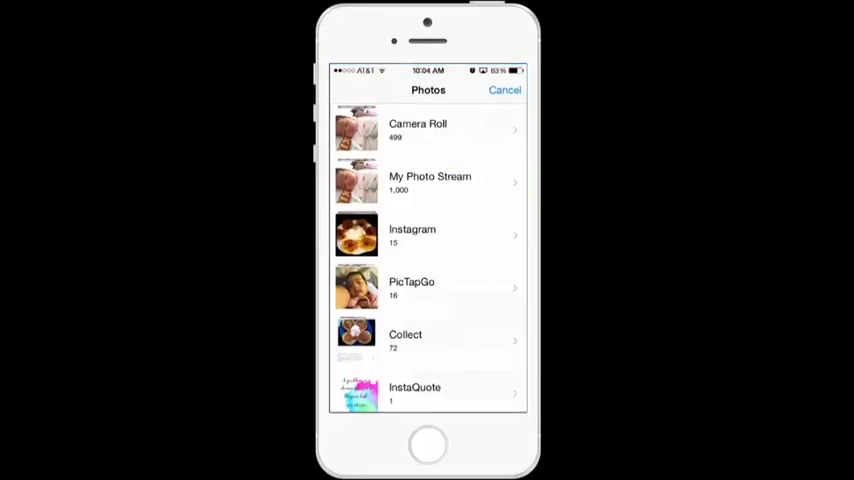
left_click(428, 130)
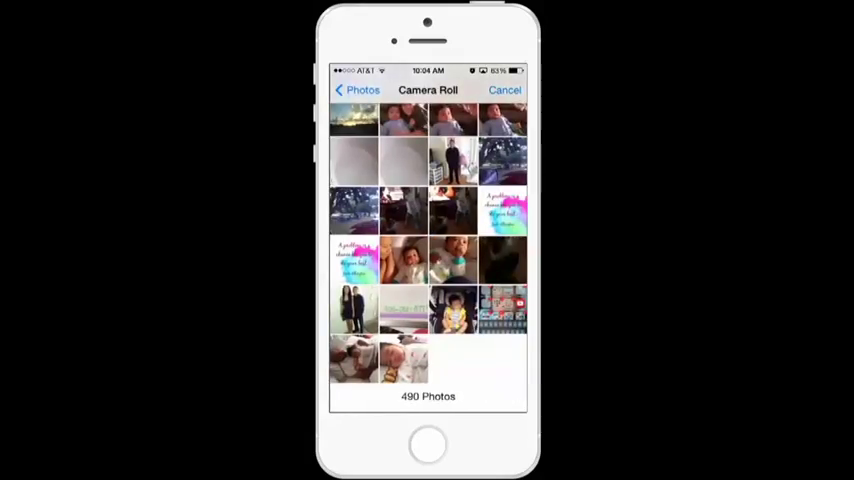
left_click(452, 312)
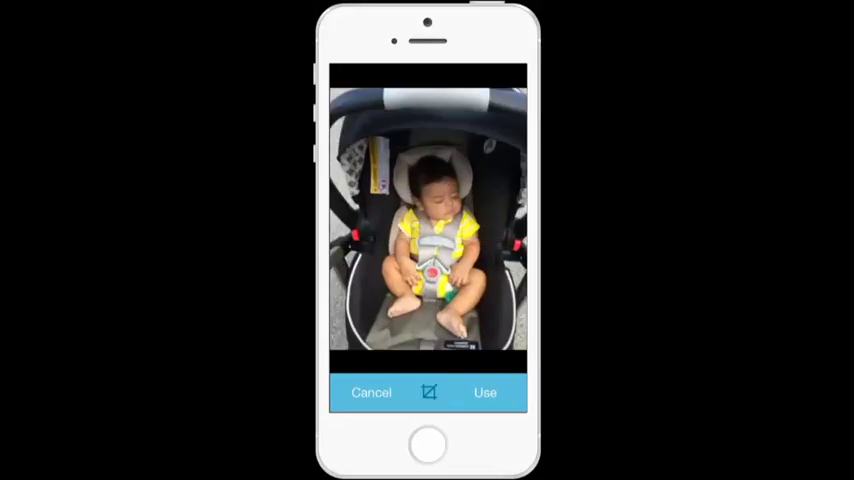
left_click(428, 392)
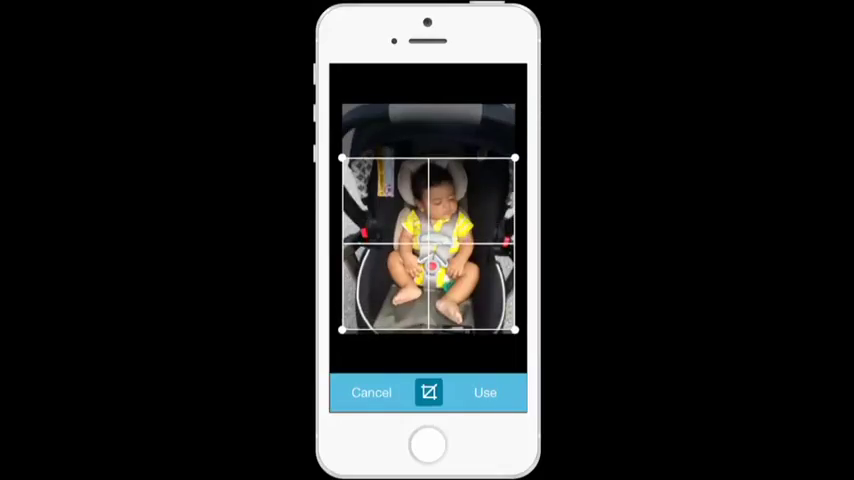
left_click(484, 392)
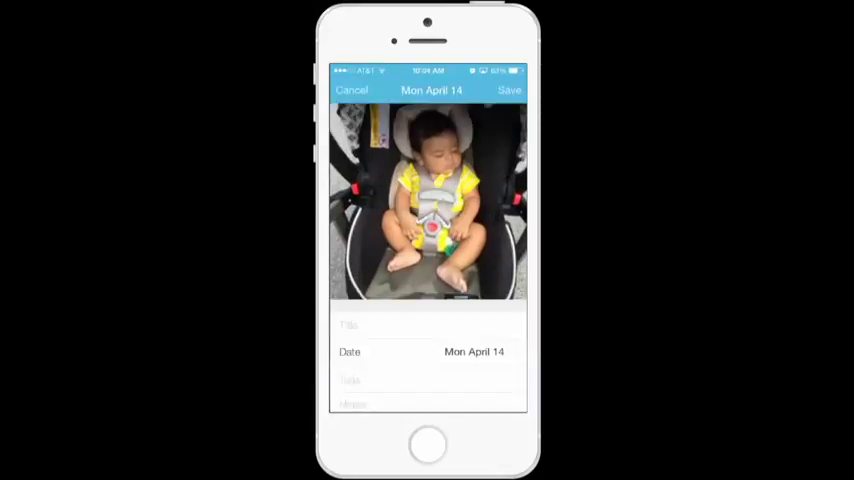
- Title the April 14 entry 'Picking Rae from school' and save the card
left_click(428, 325)
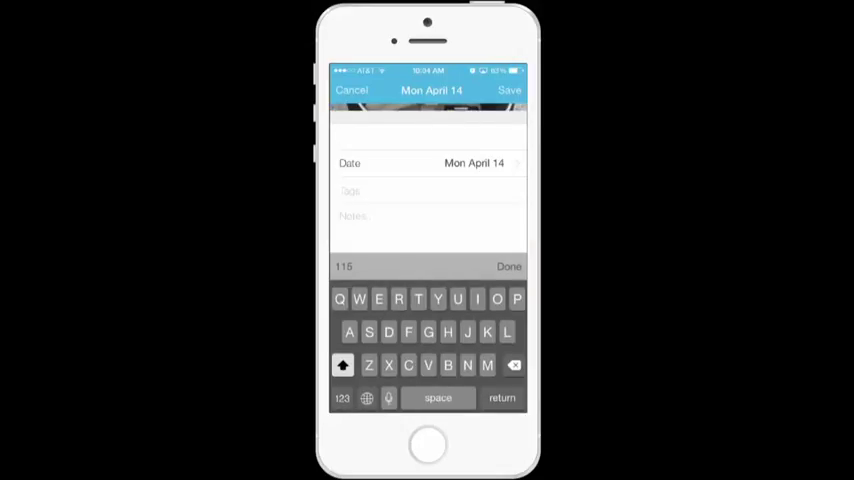
left_click(517, 299)
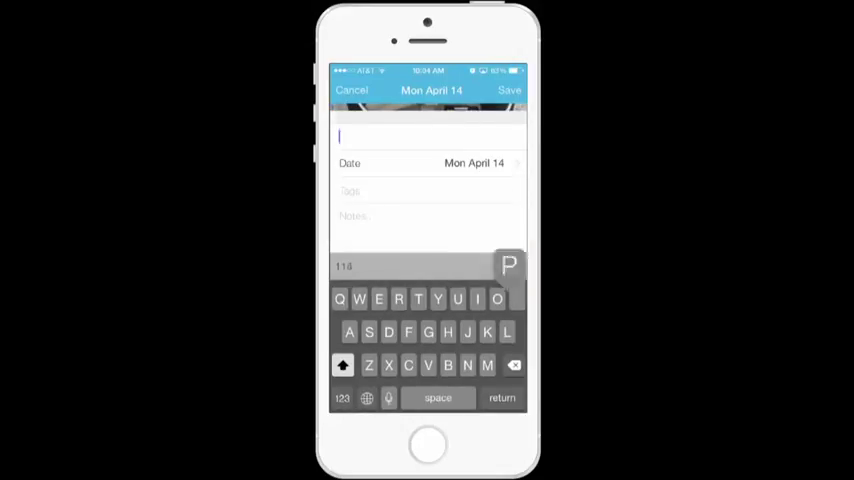
type("Picking")
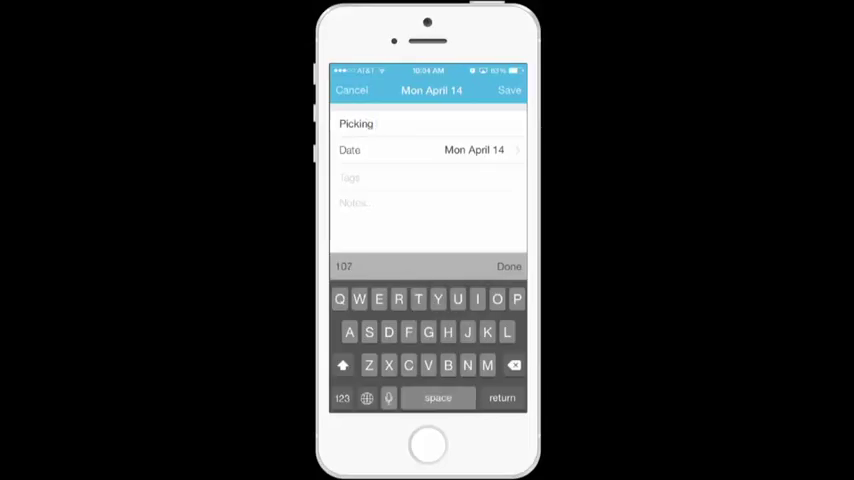
type("a")
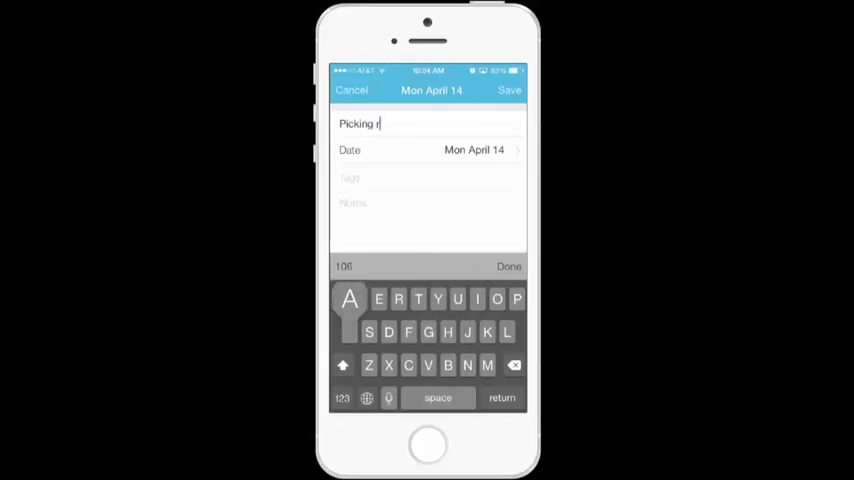
type("Rae from")
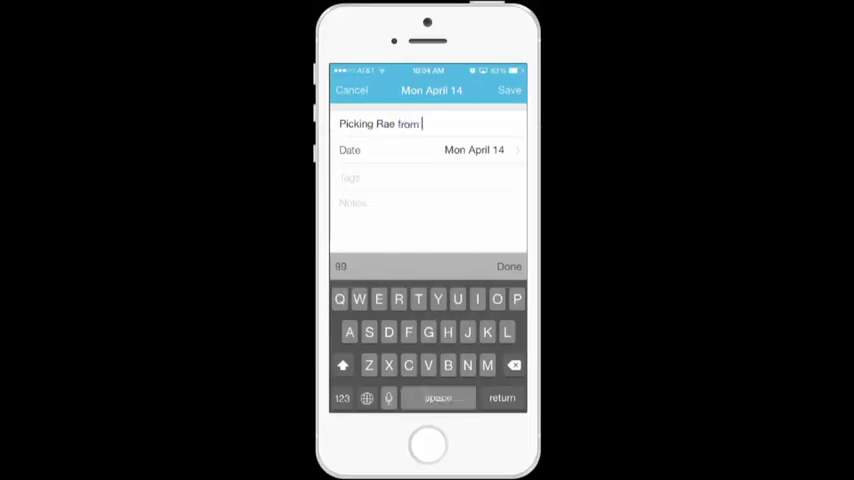
type("sco")
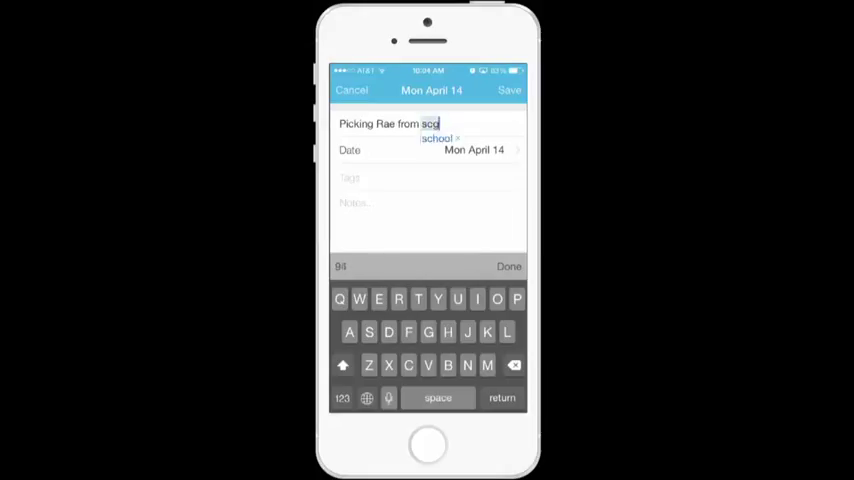
left_click(438, 138)
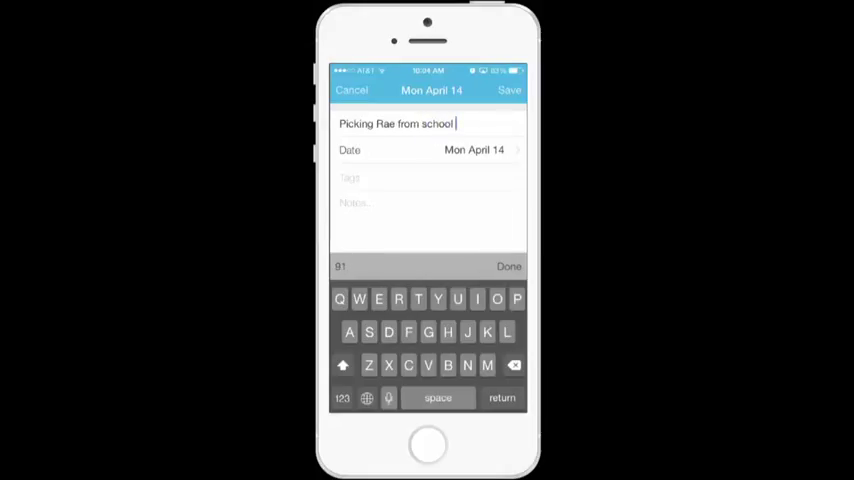
left_click(509, 266)
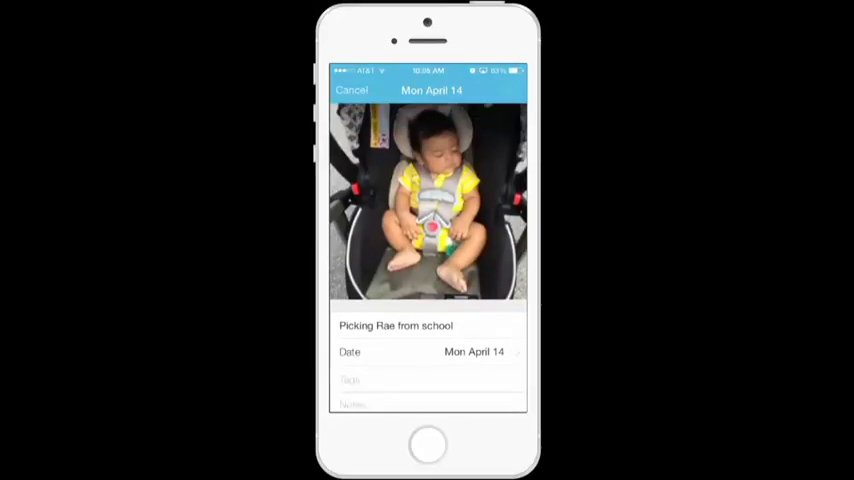
left_click(351, 90)
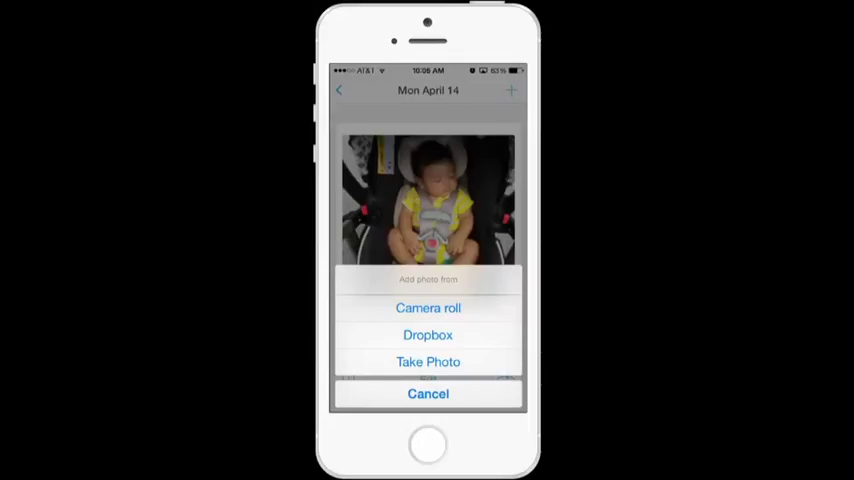
- Cancel picking another Camera Roll photo and return to the April 2014 calendar
left_click(428, 308)
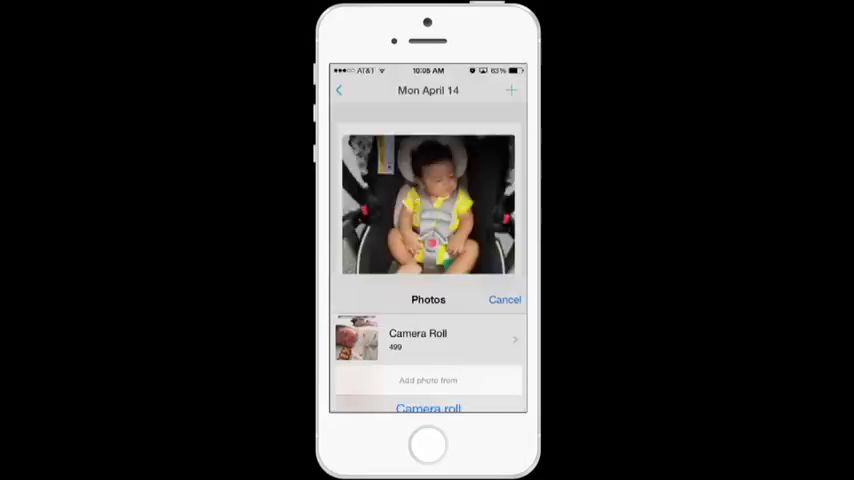
left_click(428, 340)
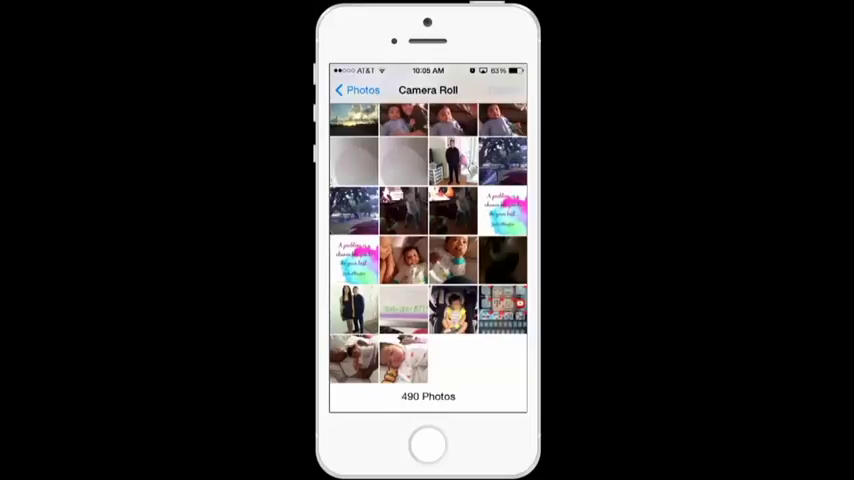
left_click(452, 310)
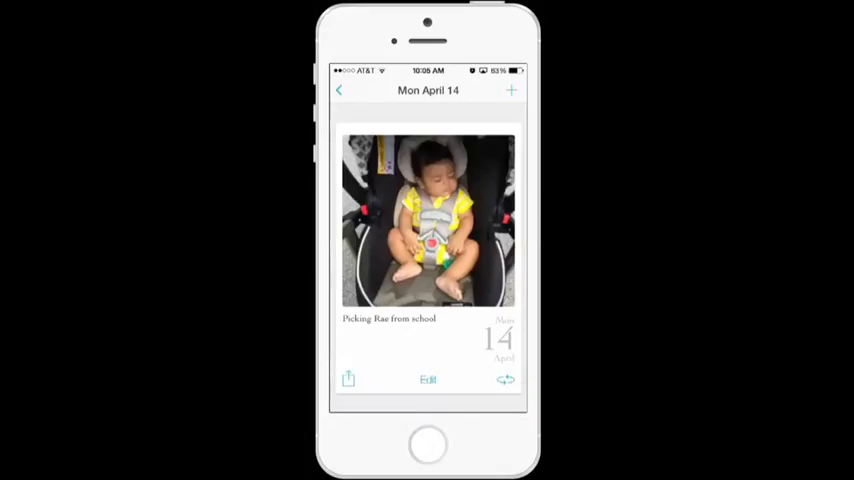
left_click(339, 90)
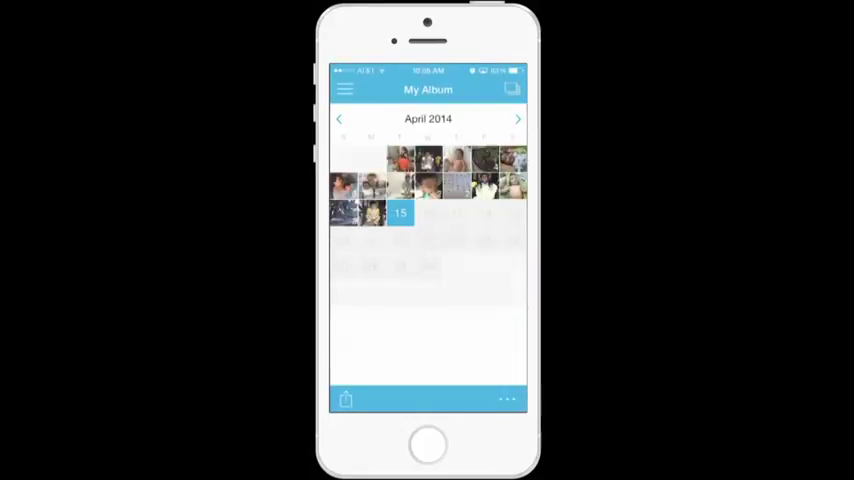
- Switch to March 2014, hide day numbers, and bring up the month's share options
left_click(339, 119)
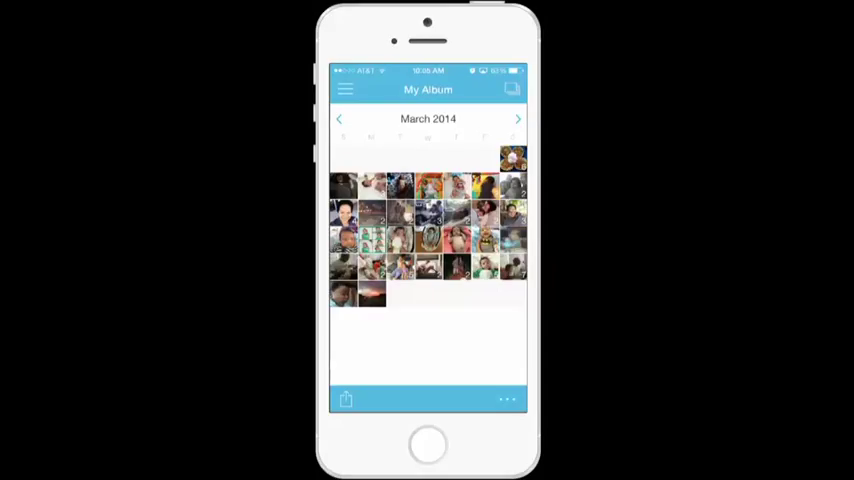
left_click(506, 399)
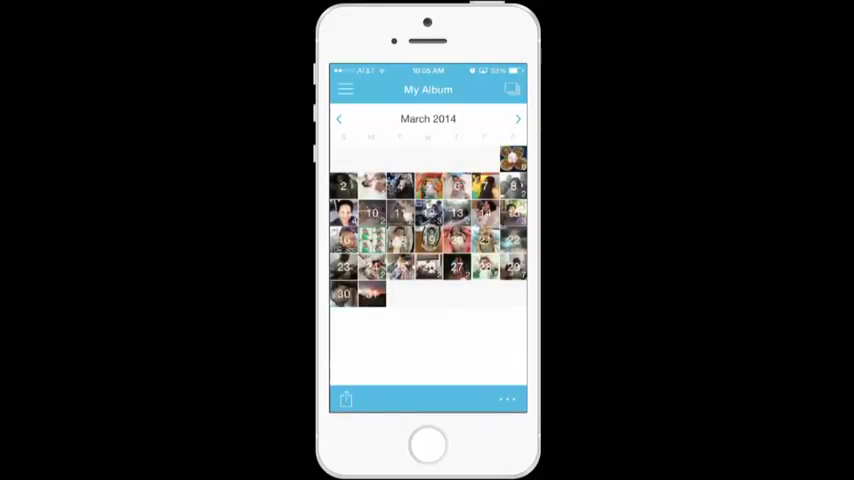
left_click(507, 399)
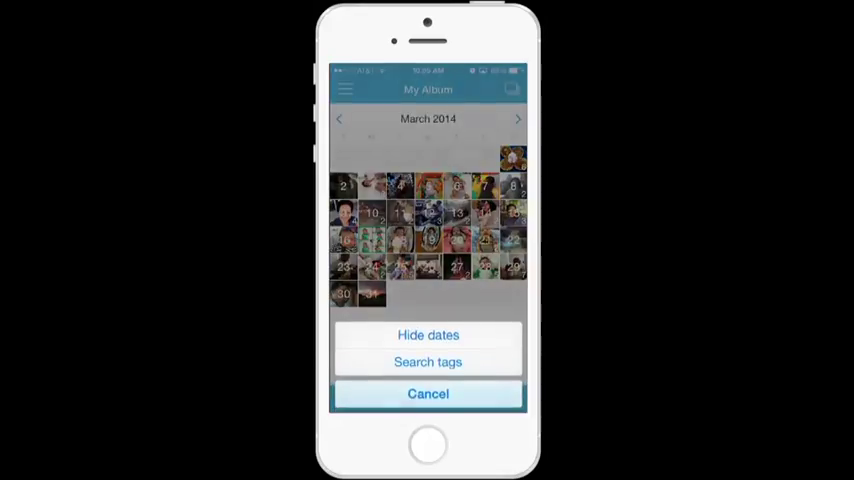
left_click(428, 335)
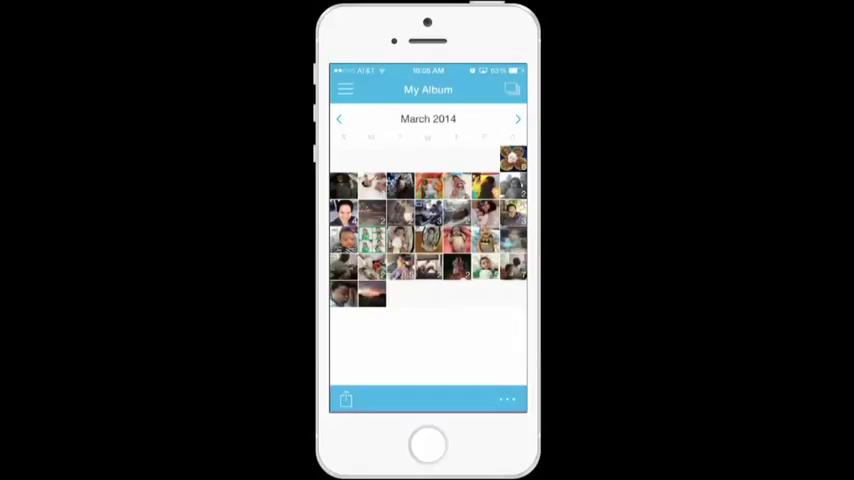
left_click(346, 399)
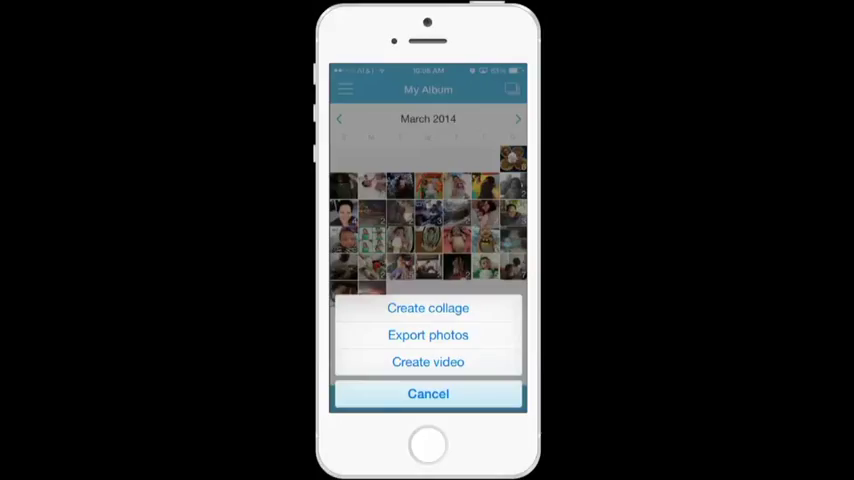
- Browse collage layouts, then start exporting March's 73 photos instead
left_click(428, 308)
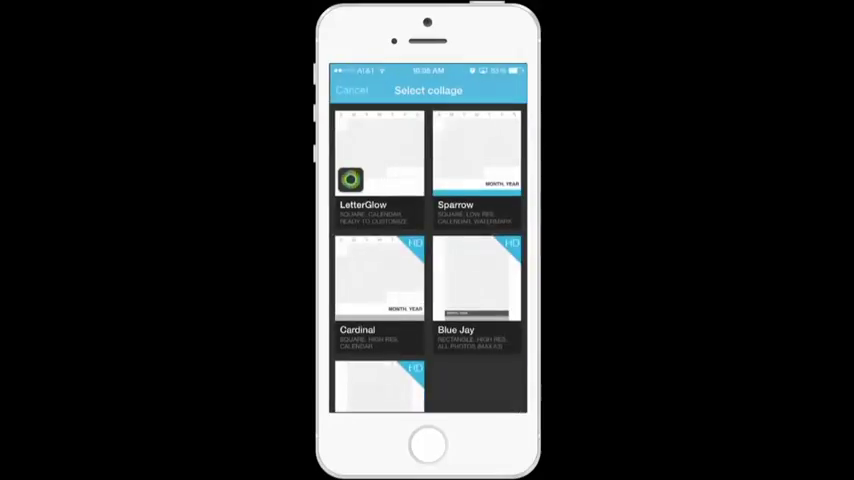
scroll("up", 3)
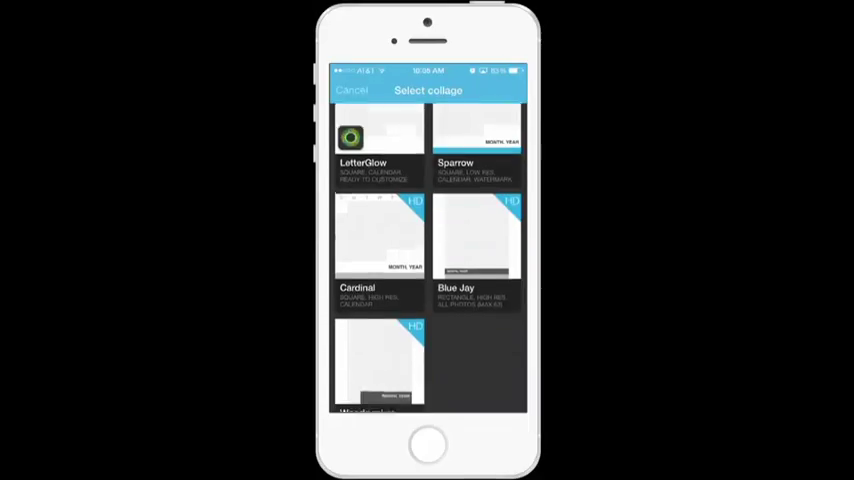
scroll("down", 3)
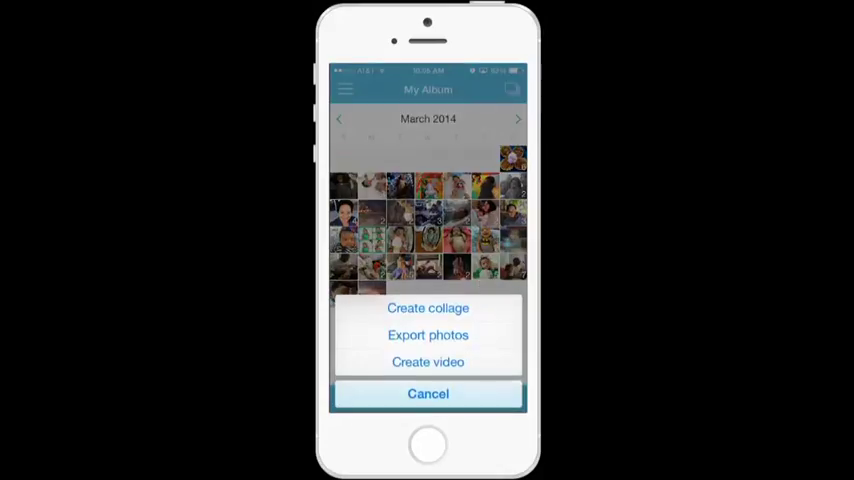
left_click(428, 335)
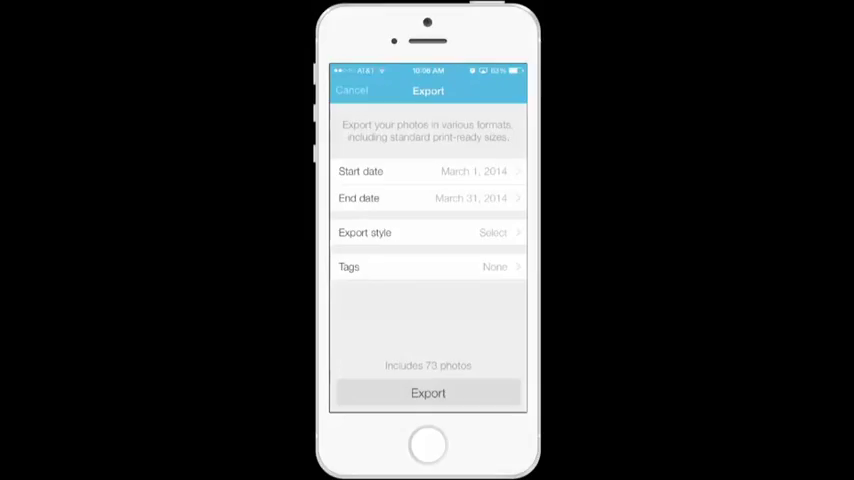
- Set the March export style to 3"x4" Polaroid and run the export
left_click(427, 392)
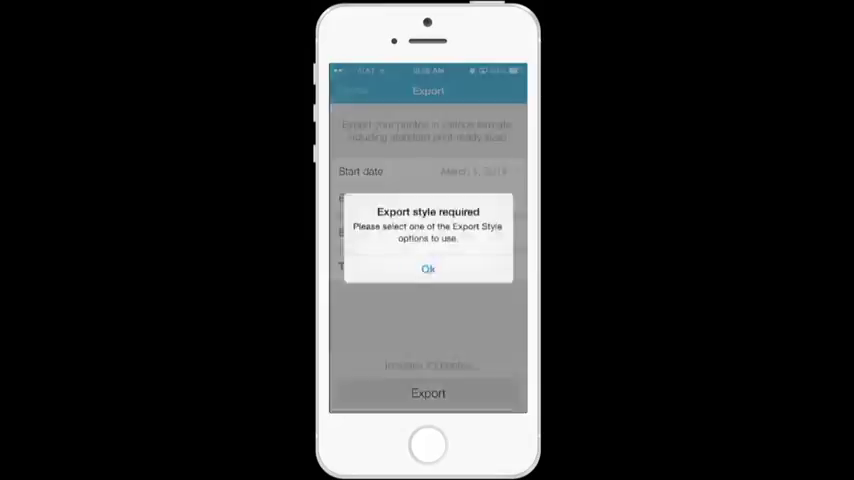
left_click(427, 268)
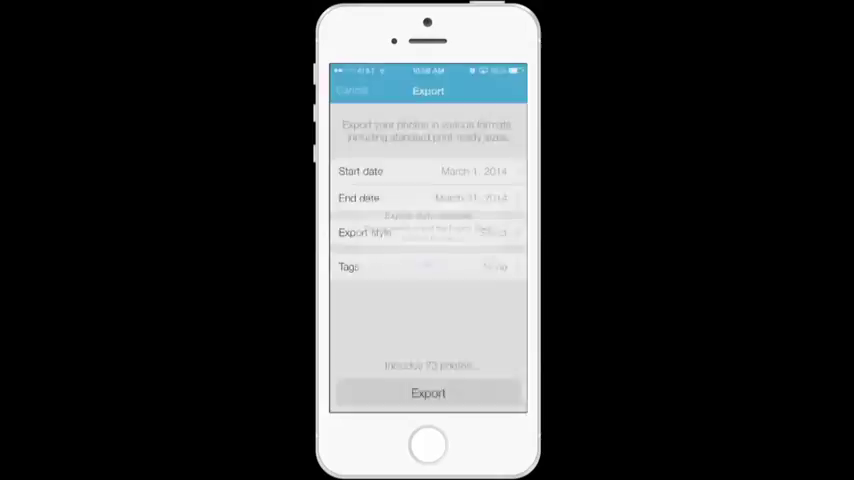
left_click(428, 232)
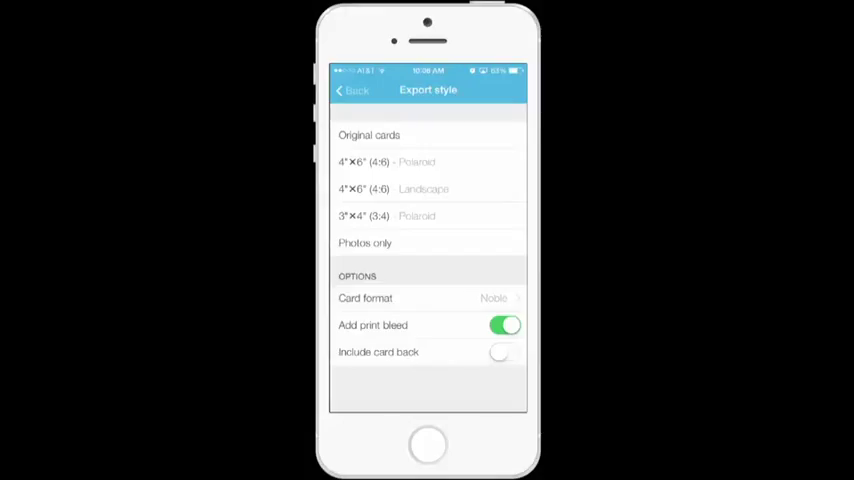
left_click(428, 216)
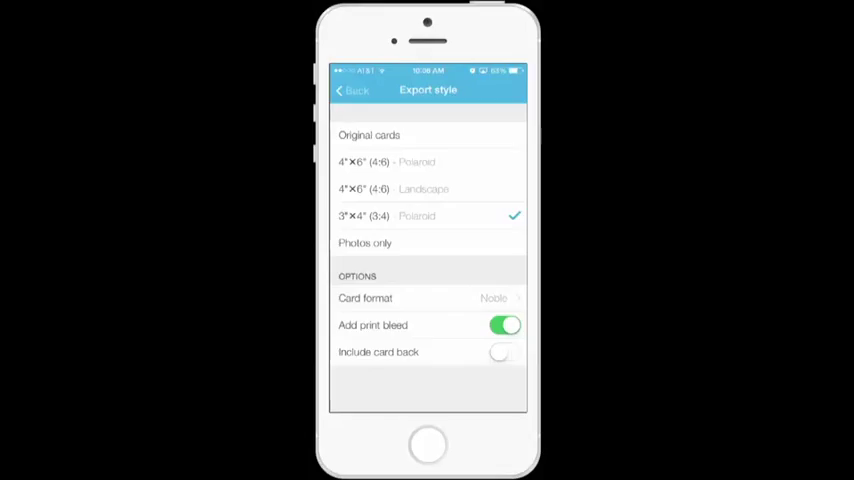
left_click(351, 90)
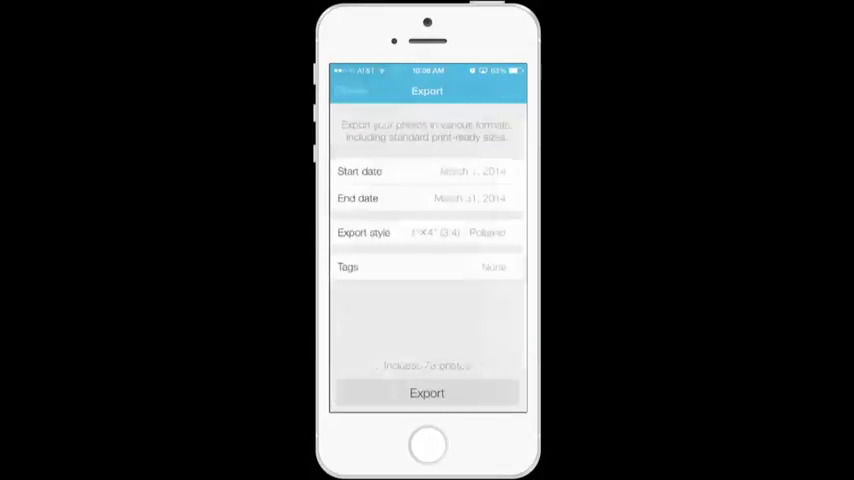
left_click(426, 392)
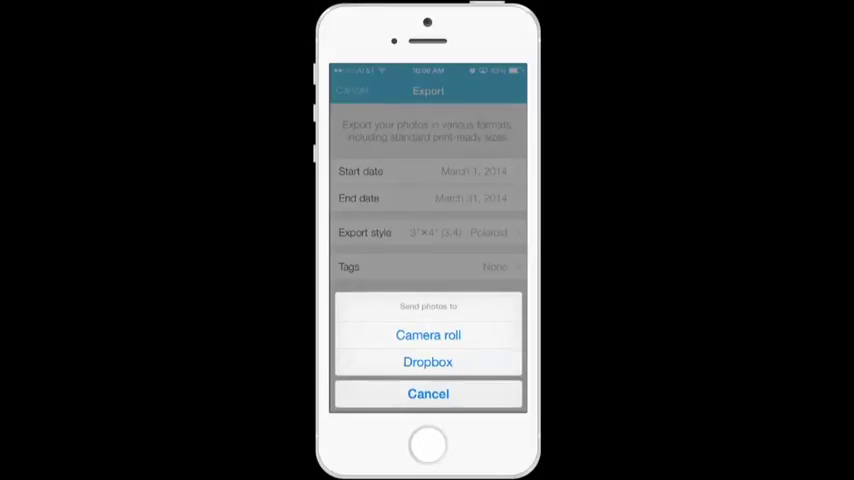
- Send the exported photos to Dropbox and link a Dropbox account
left_click(428, 335)
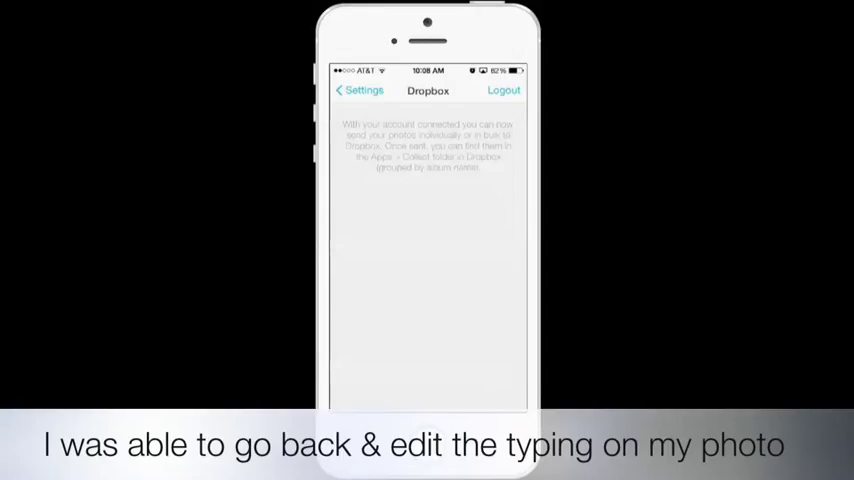
- Leave Dropbox settings and go back to the April 2014 My Album calendar
left_click(358, 90)
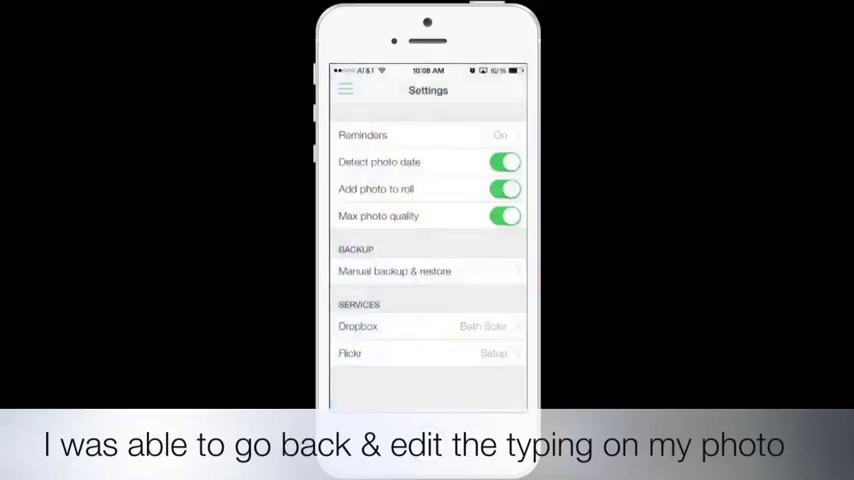
left_click(345, 90)
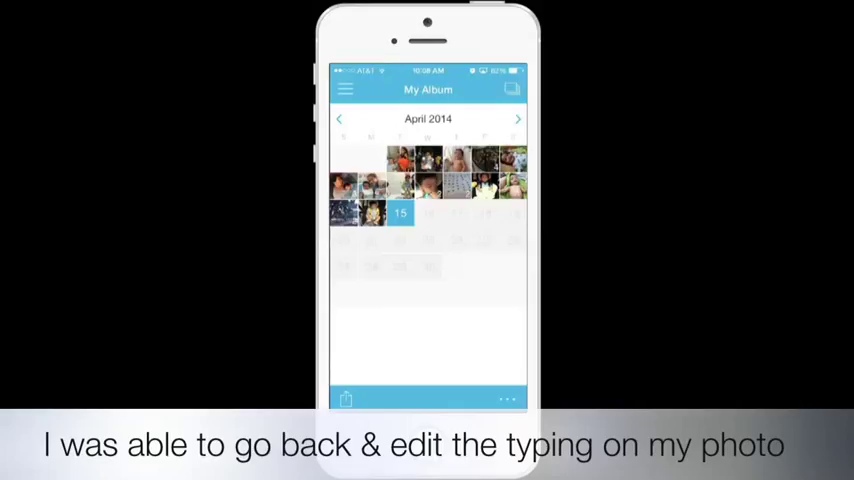
- Open and dismiss the album options menu on the way back to the April 14 card
left_click(506, 399)
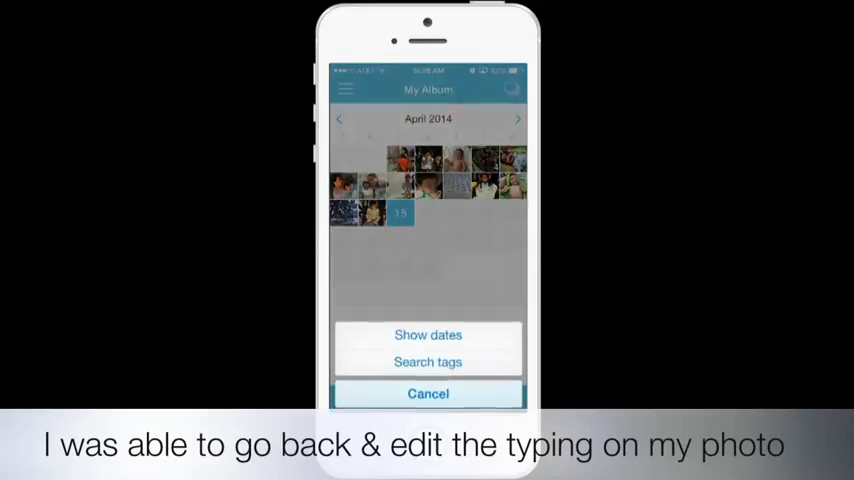
left_click(428, 393)
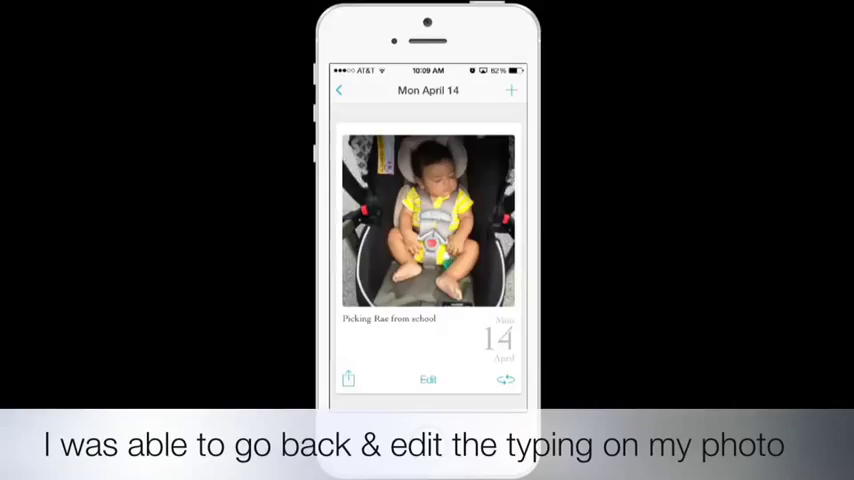
left_click(427, 379)
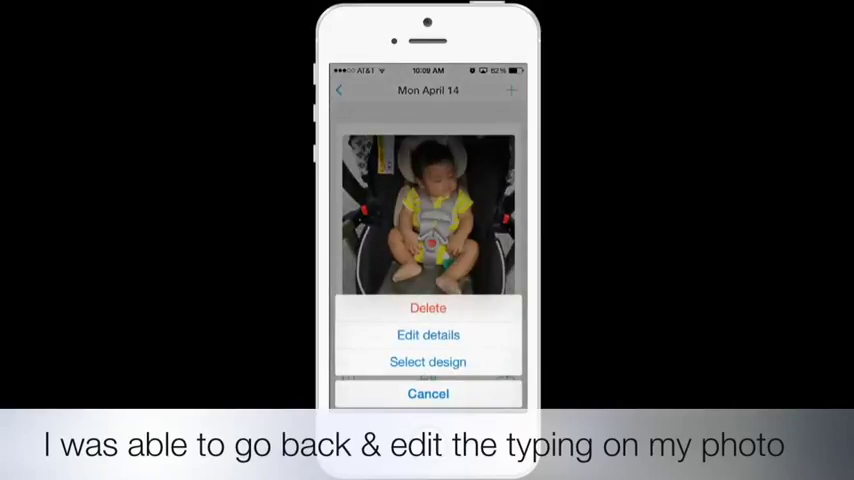
left_click(428, 334)
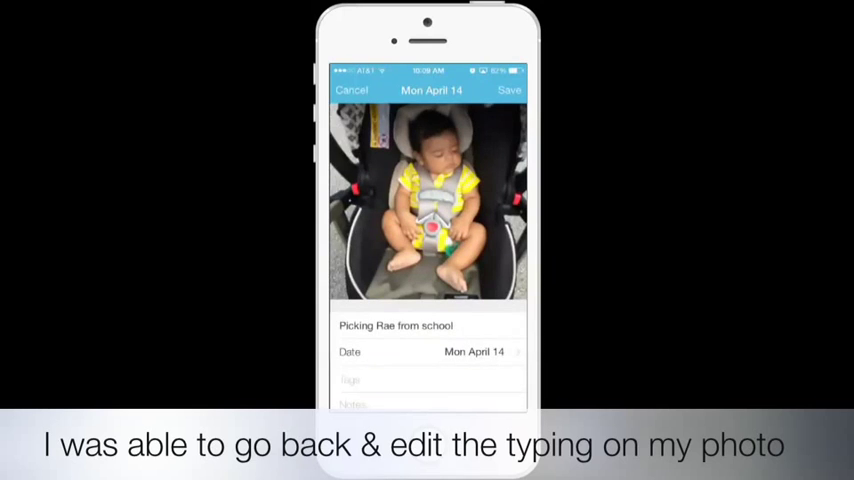
scroll("down", 3)
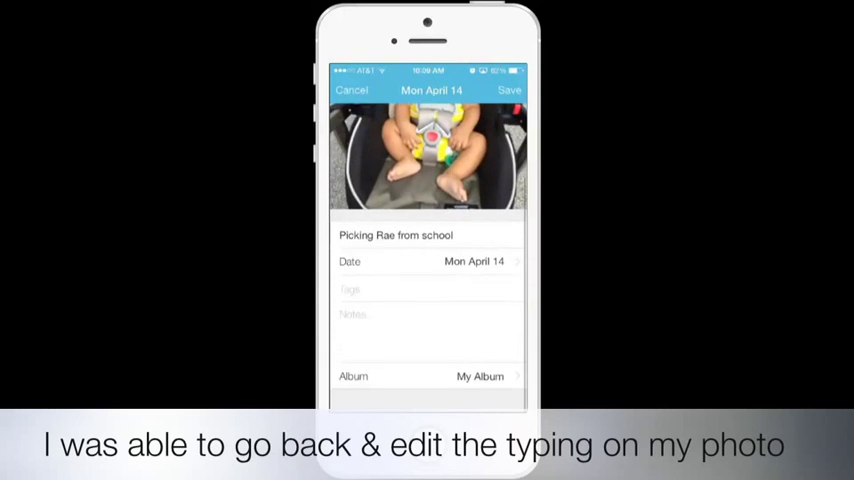
left_click(509, 90)
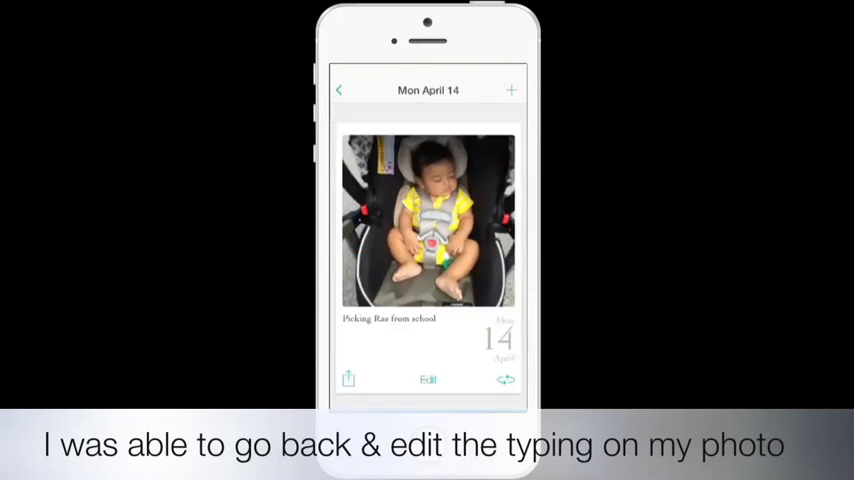